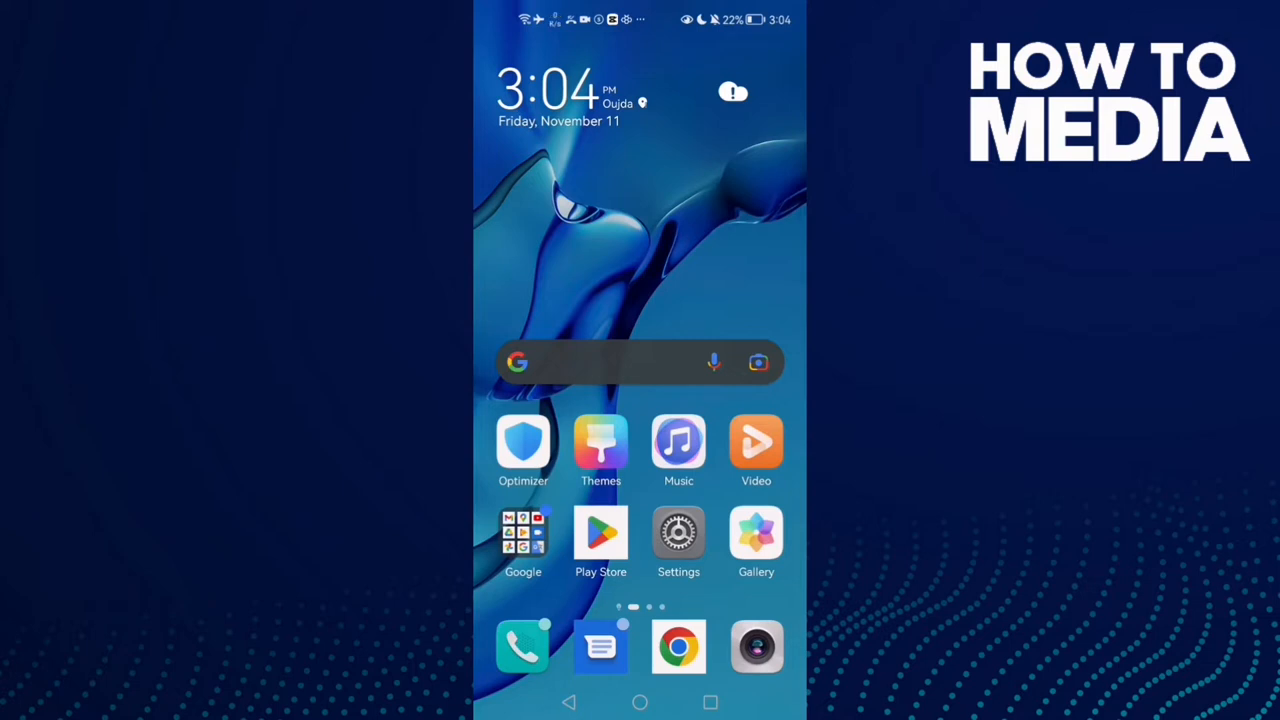
Step: Open Android Settings from the home screen and scroll its category list
{"action": "left_click", "coordinate": [678, 532]}
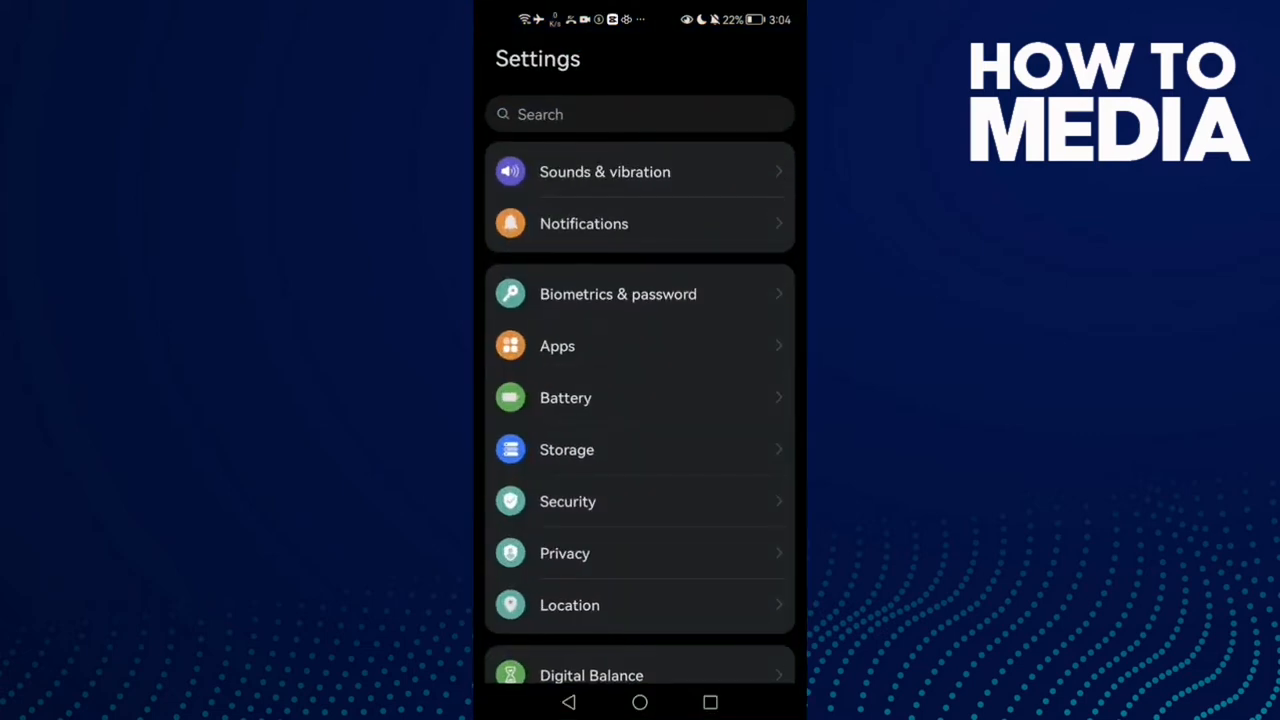
{"action": "scroll", "scroll_direction": "down", "scroll_amount": 3}
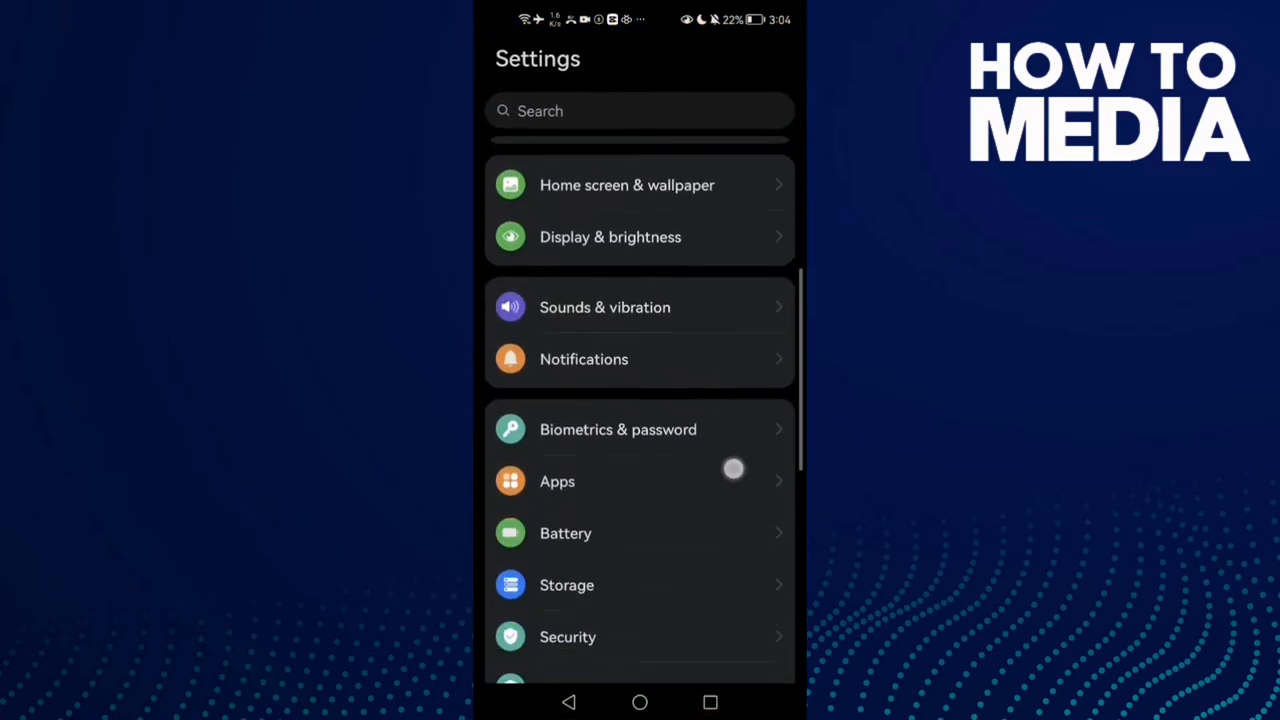
Step: Clear Google Drive's cache via Apps > Drive > Storage and return to its App info (185 MB used)
{"action": "left_click", "coordinate": [556, 480]}
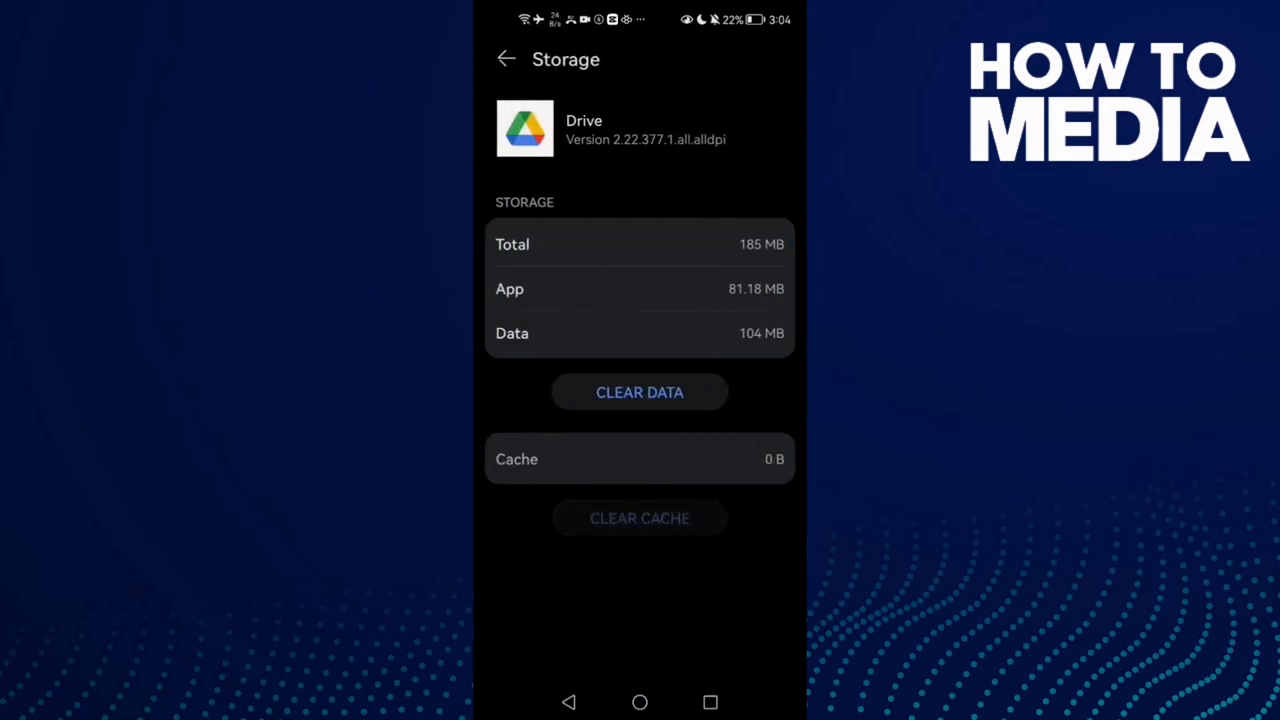
{"action": "left_click", "coordinate": [506, 60]}
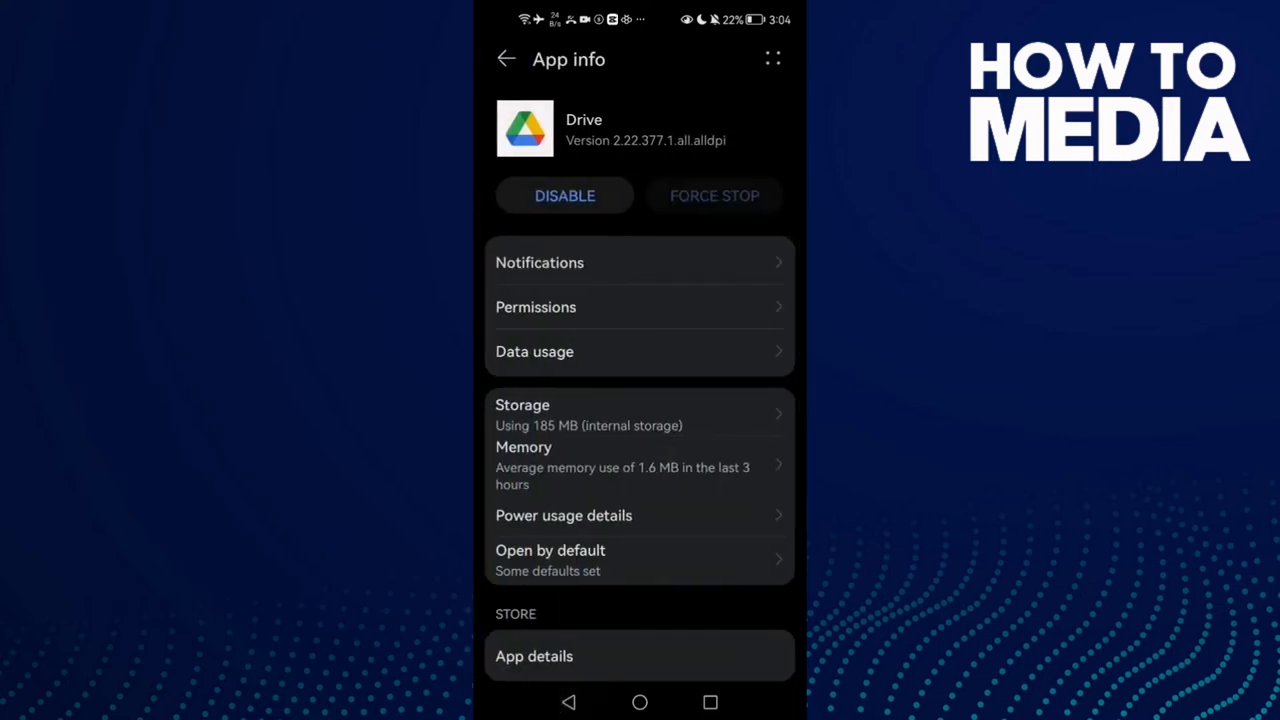
Step: Set Google Drive's Storage permission to Allow from its Permissions list
{"action": "left_click", "coordinate": [536, 308]}
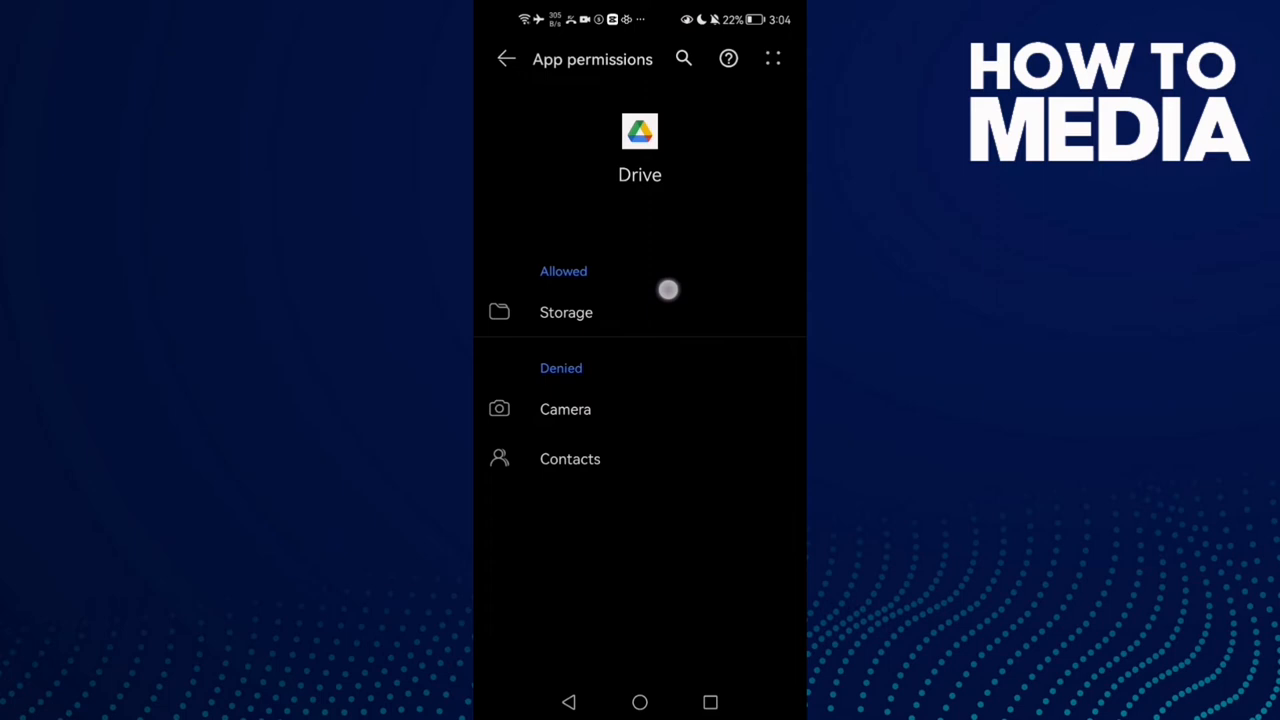
{"action": "left_click", "coordinate": [566, 312]}
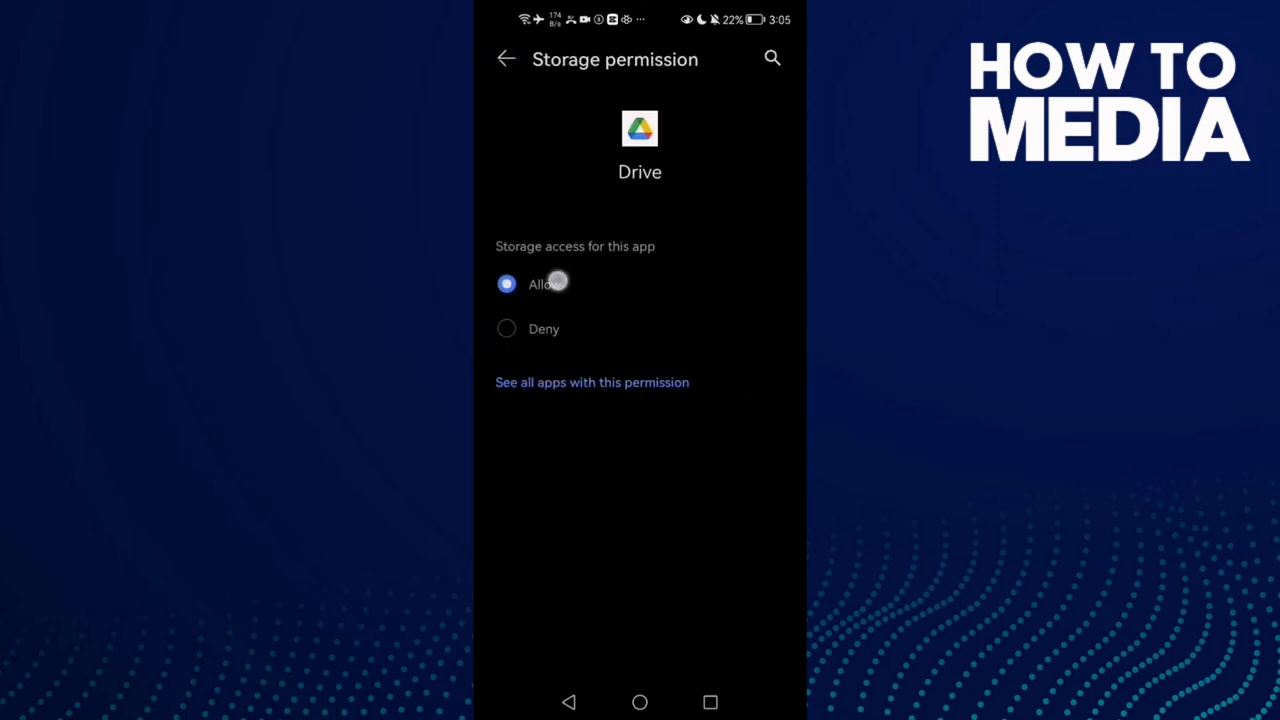
{"action": "left_click", "coordinate": [506, 60]}
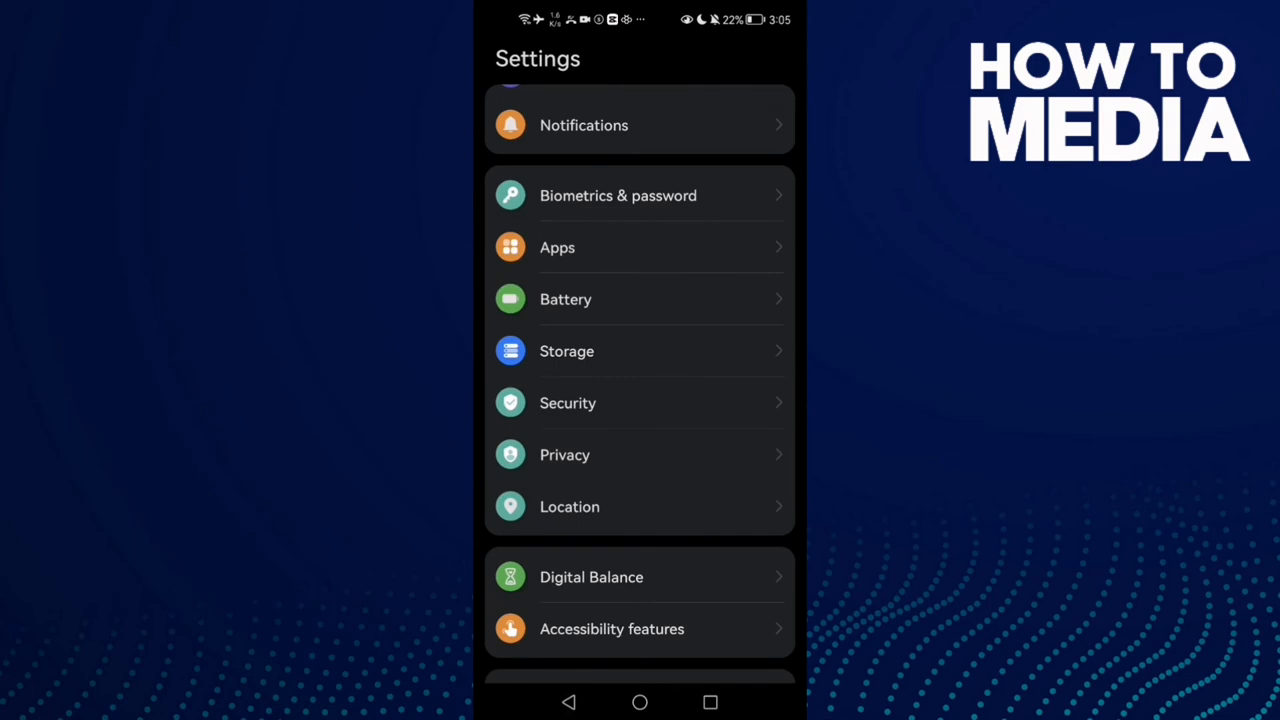
Step: Switch off Power Saving mode in Battery settings and return to the home screen
{"action": "left_click", "coordinate": [564, 300]}
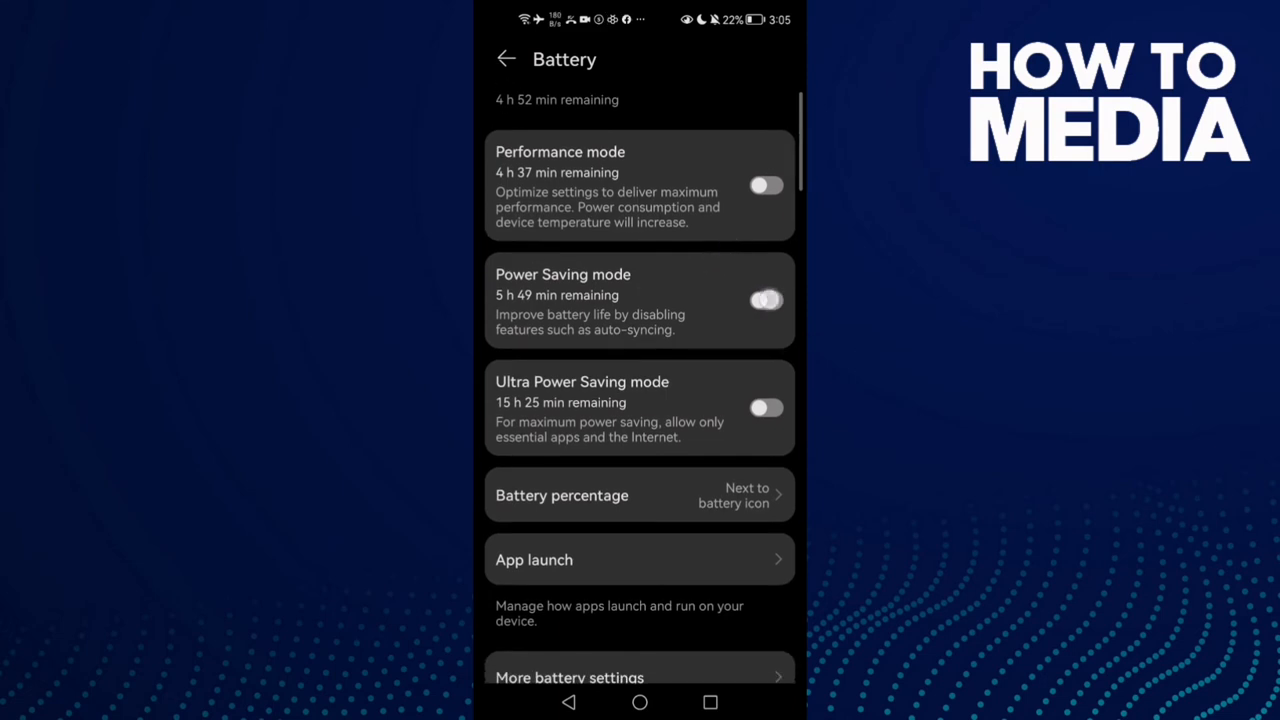
{"action": "left_click", "coordinate": [766, 300]}
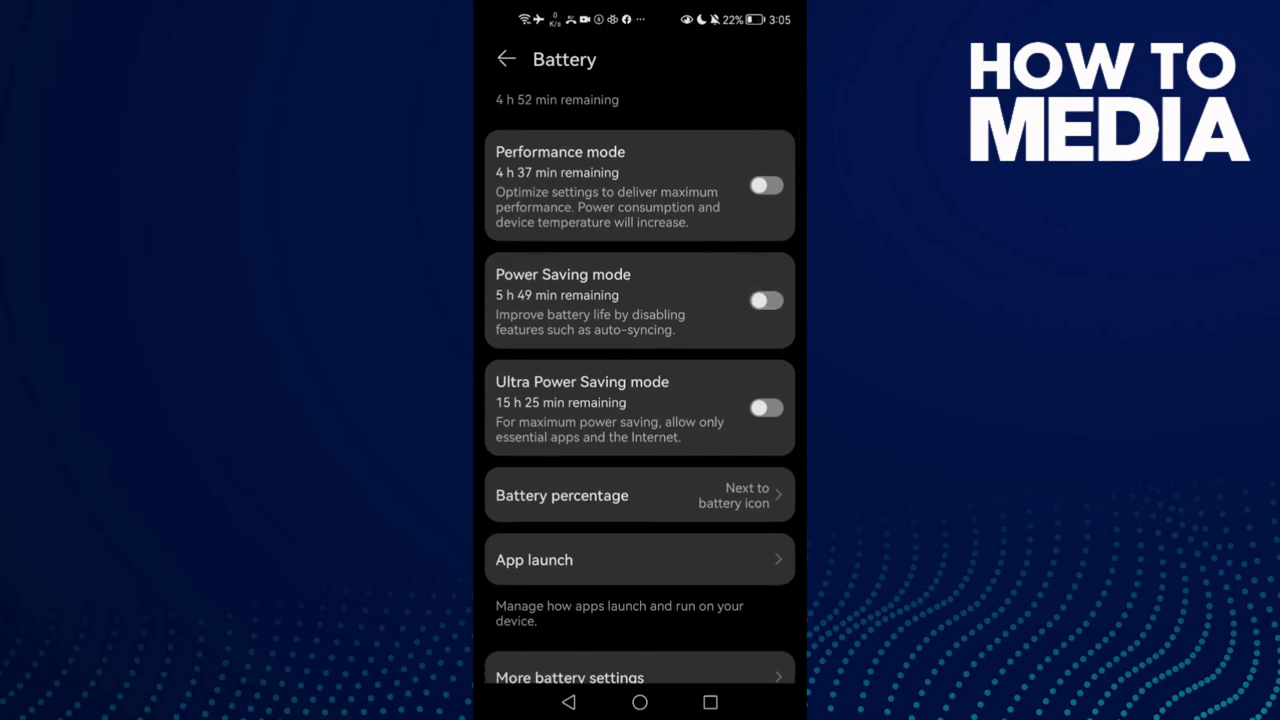
{"action": "left_click", "coordinate": [640, 700]}
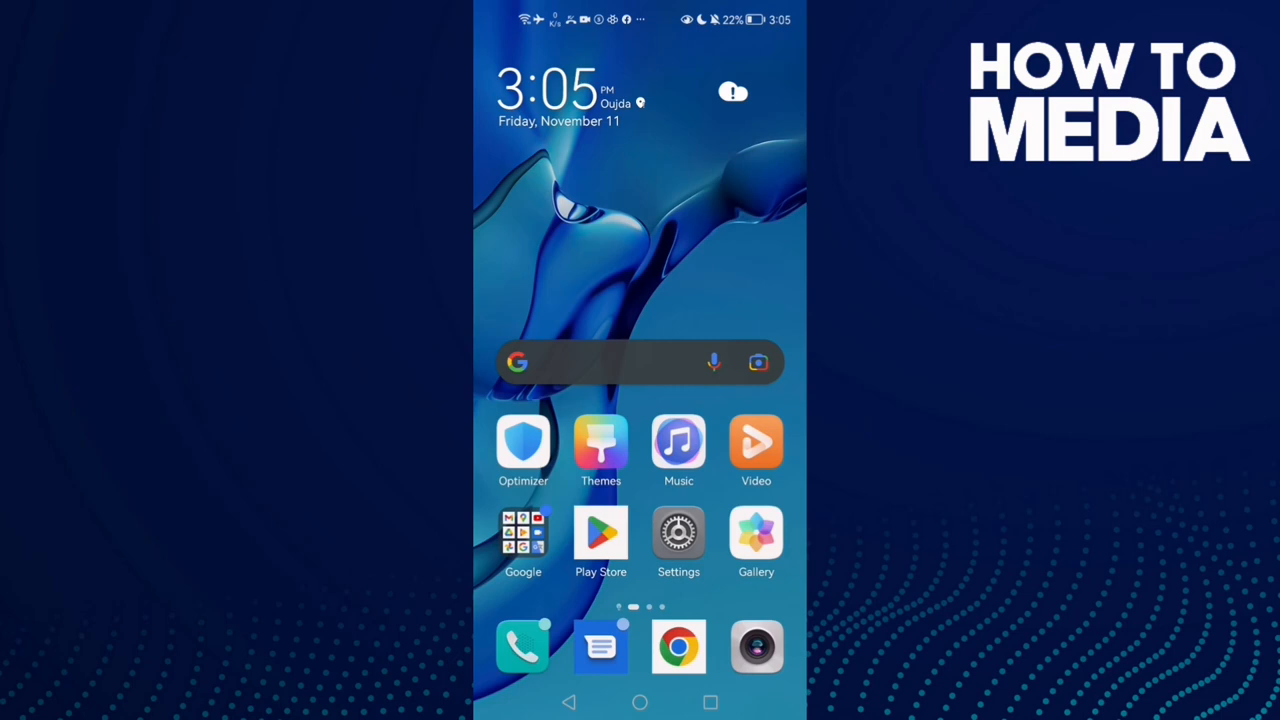